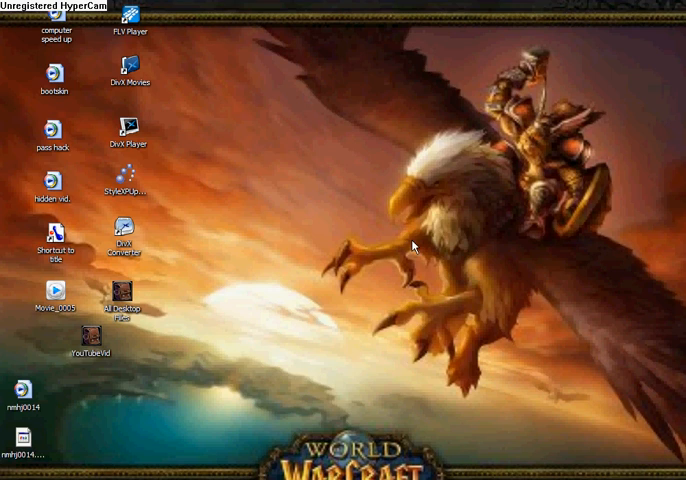
mouse_move(414, 250)
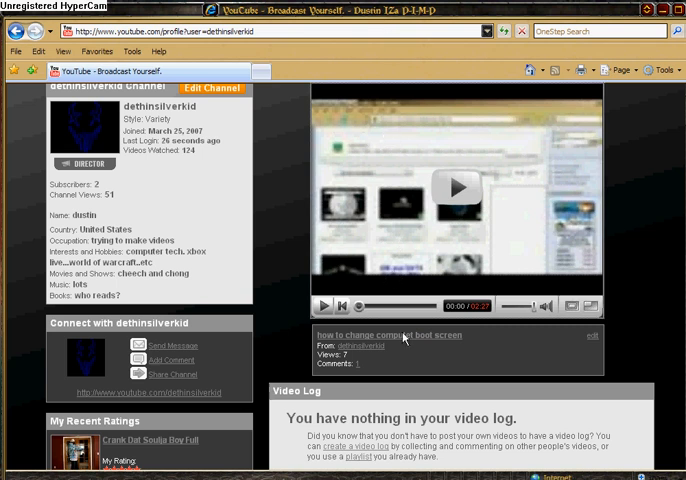
Step: Launch the Registry Editor from the Run dialog with regedit
left_click(20, 478)
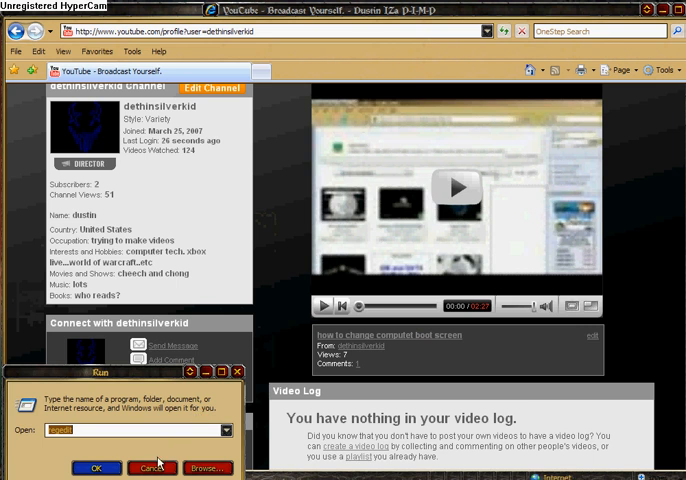
left_click(156, 468)
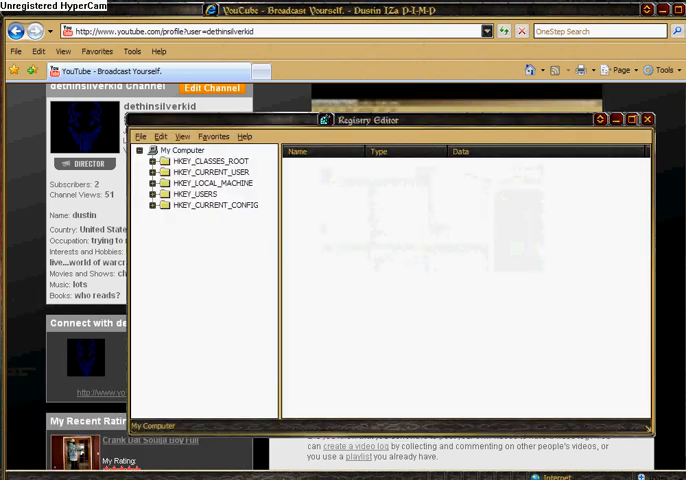
Step: Maximize Registry Editor and expand HKEY_CURRENT_USER to list its subkeys
left_click(632, 120)
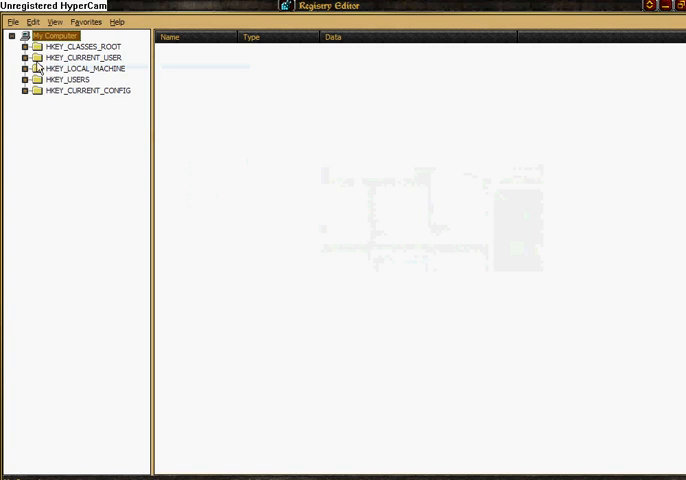
left_click(24, 56)
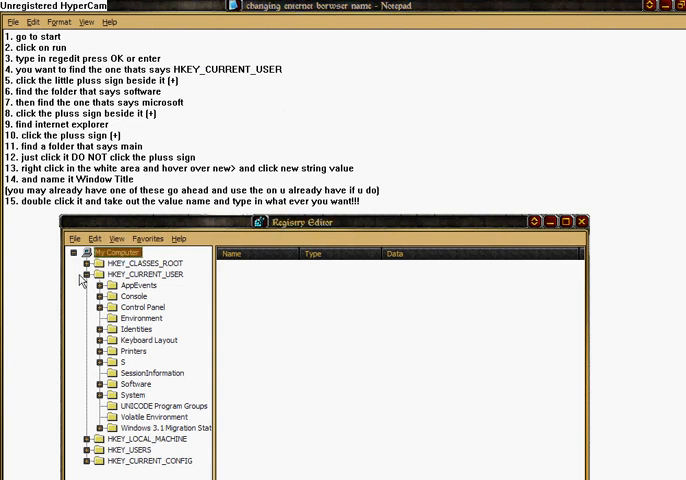
mouse_move(96, 340)
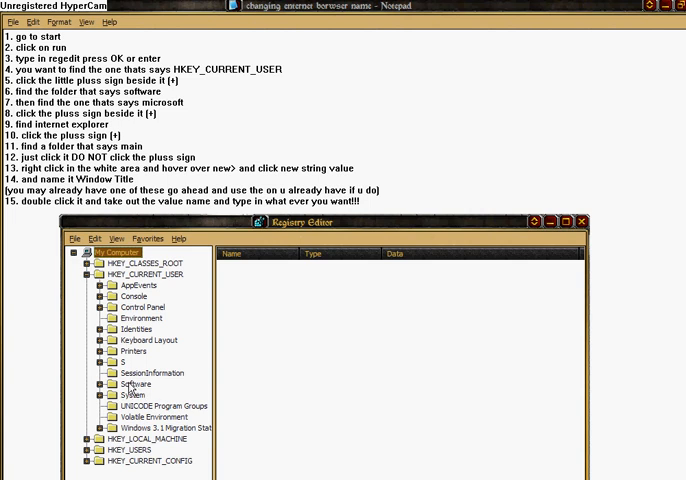
Step: Expand Software and scroll down its subkeys toward Microsoft
left_click(88, 384)
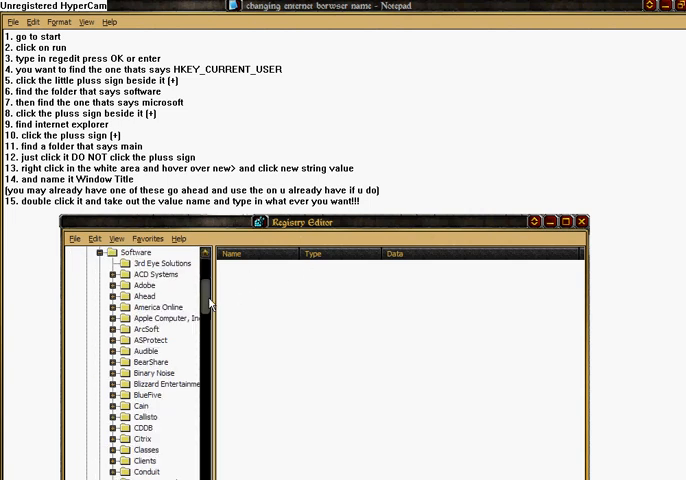
scroll("down", 3)
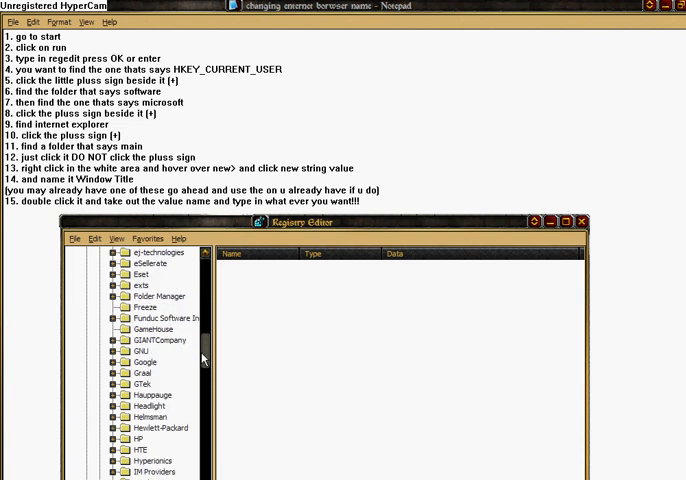
scroll("down", 3)
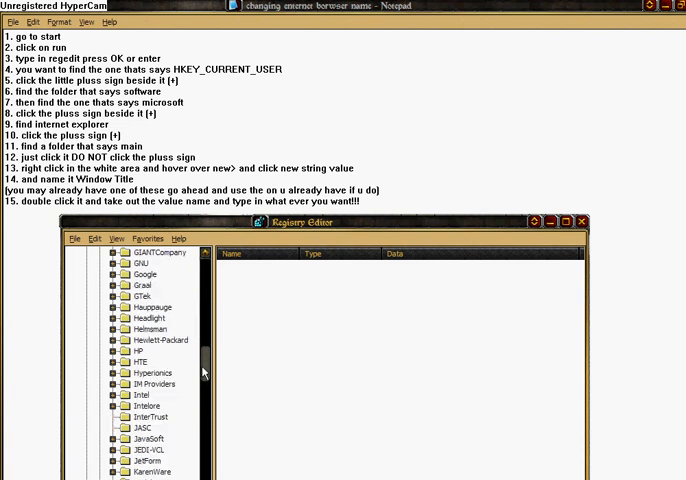
scroll("down", 3)
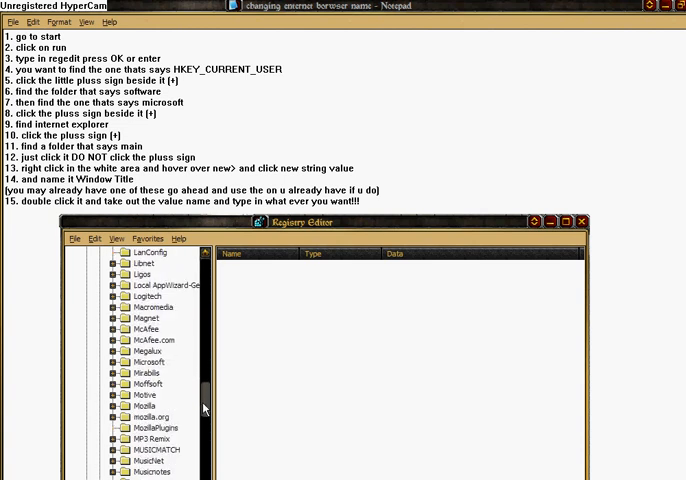
scroll("down", 3)
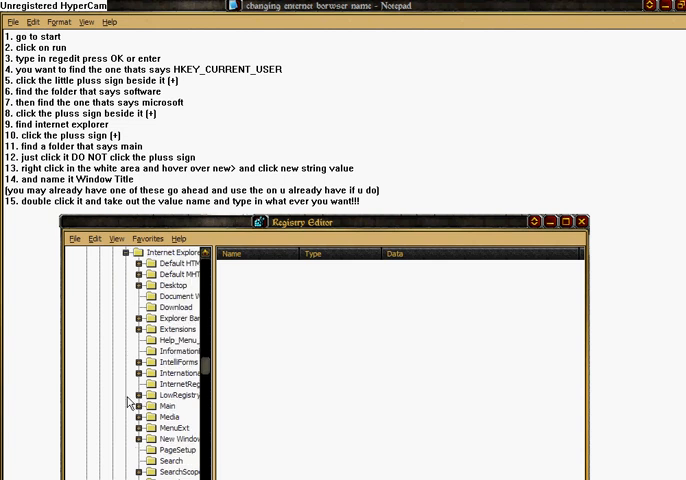
mouse_move(158, 412)
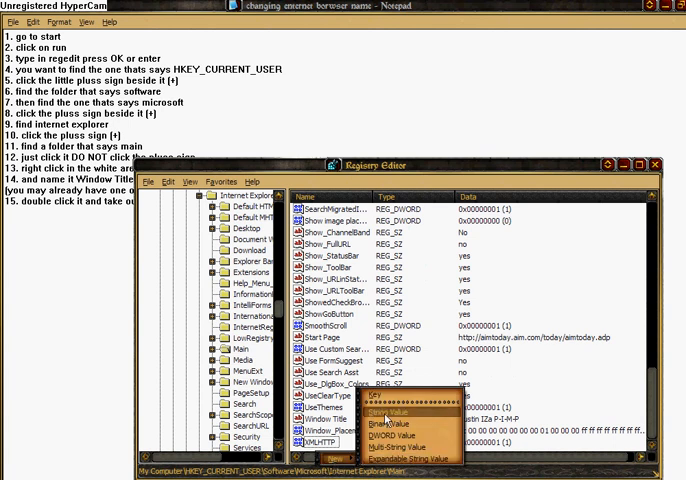
Step: Create a new string value under Main and name it Window Title
left_click(392, 412)
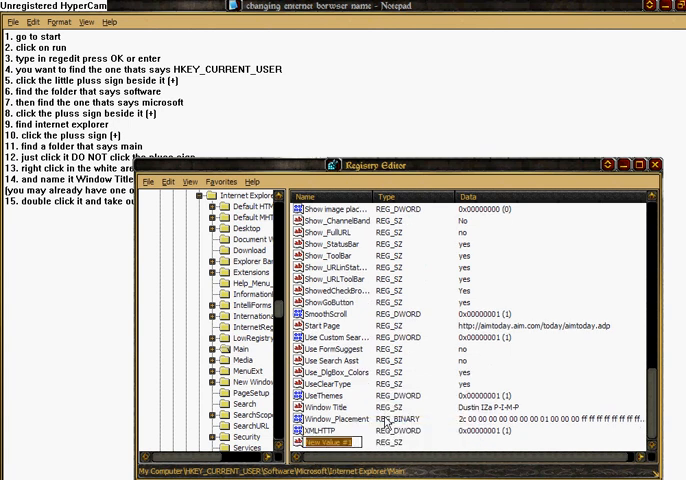
type("W")
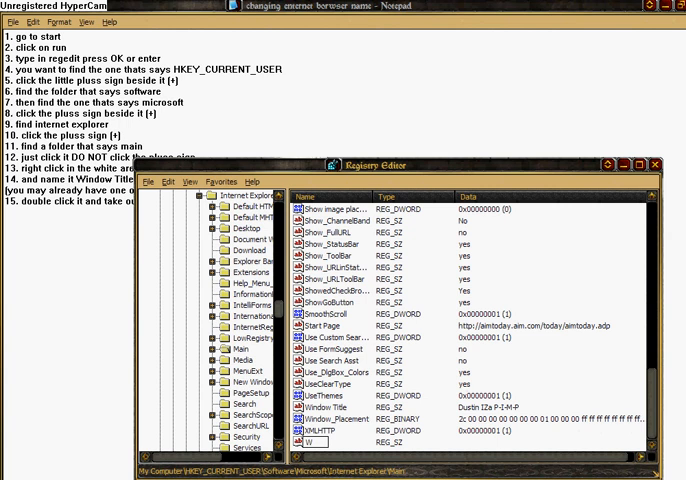
type("indows")
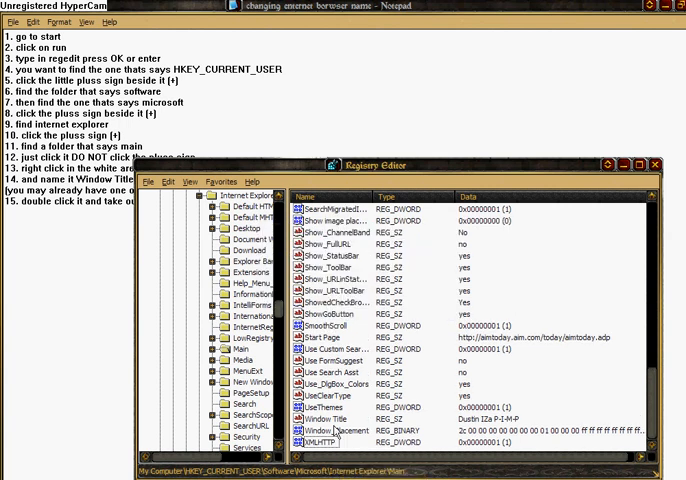
mouse_move(338, 422)
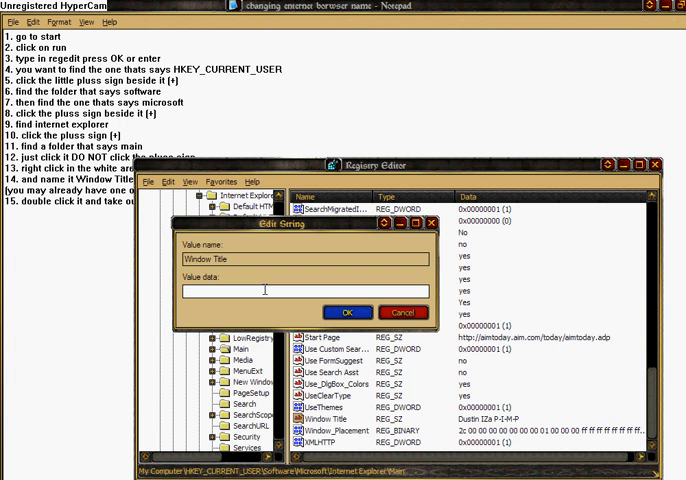
Step: Enter 'dfj erog' as the Window Title value's data
type("dfj erog")
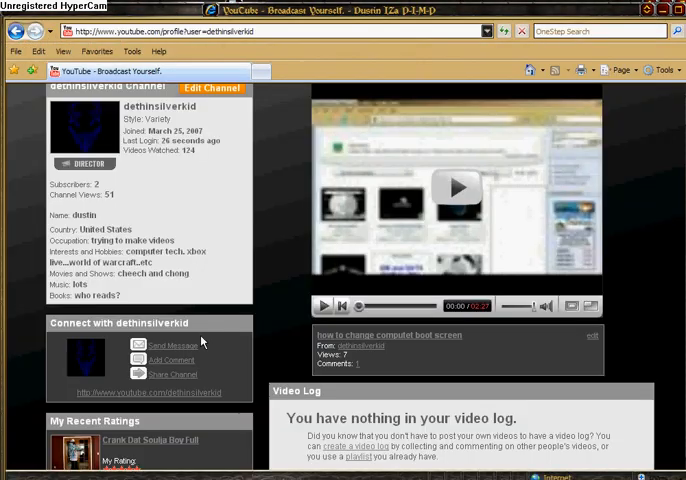
left_click(20, 478)
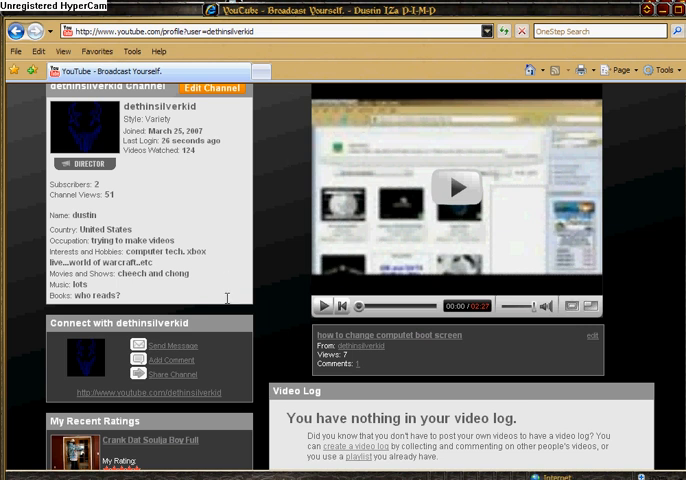
mouse_move(272, 172)
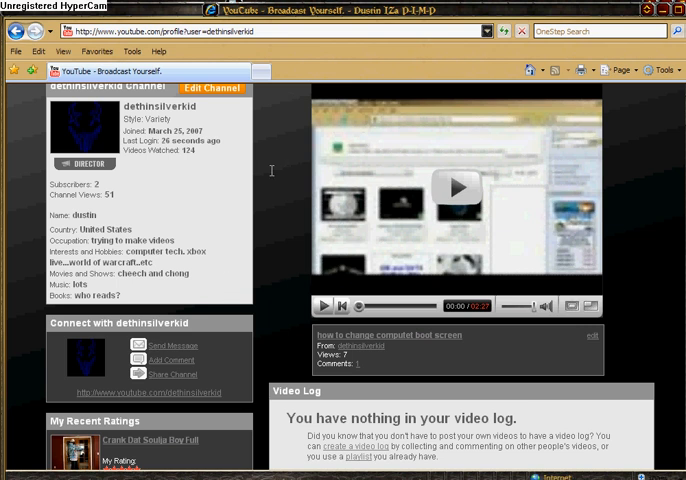